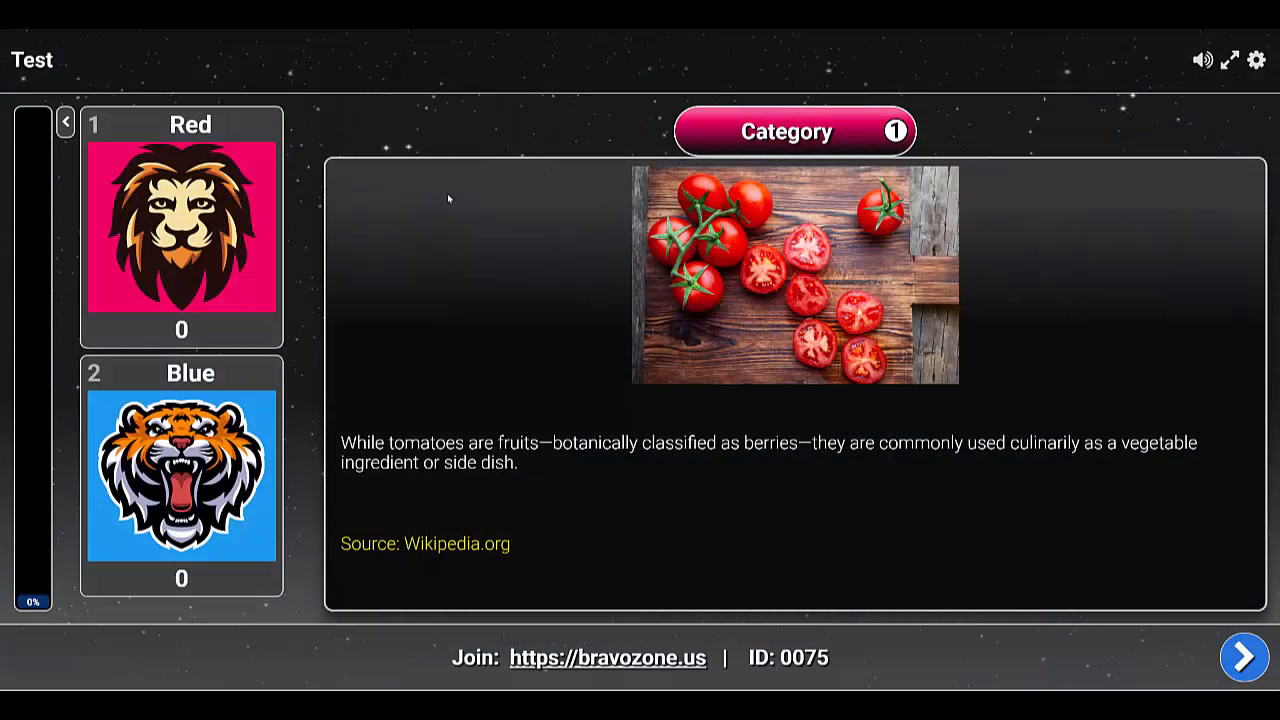
{"action": "mouse_move", "coordinate": [496, 368]}
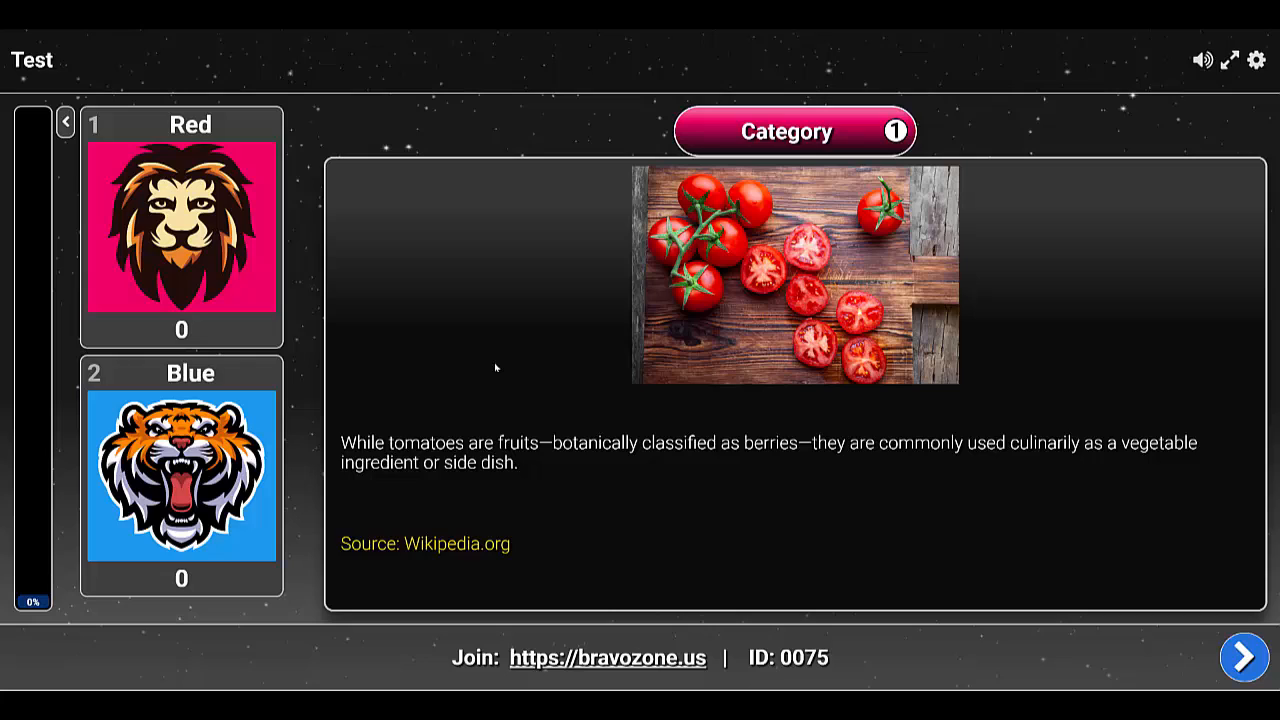
{"action": "mouse_move", "coordinate": [468, 376]}
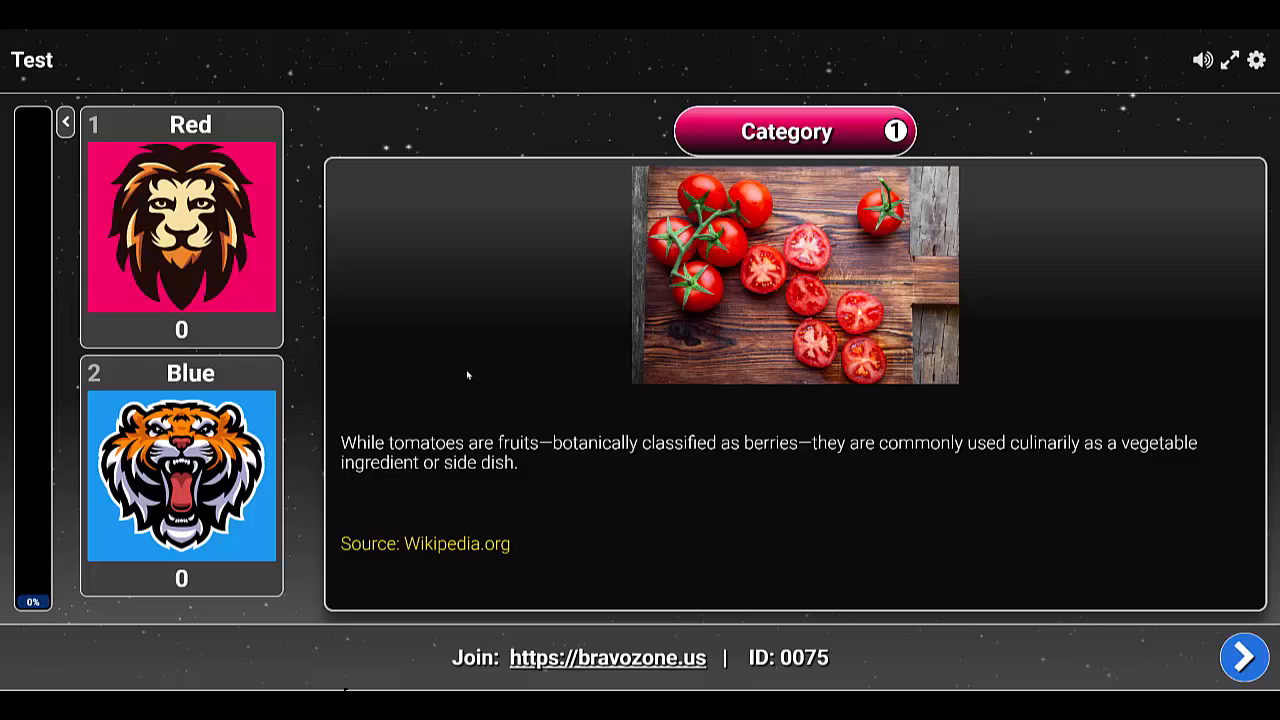
{"action": "mouse_move", "coordinate": [420, 516]}
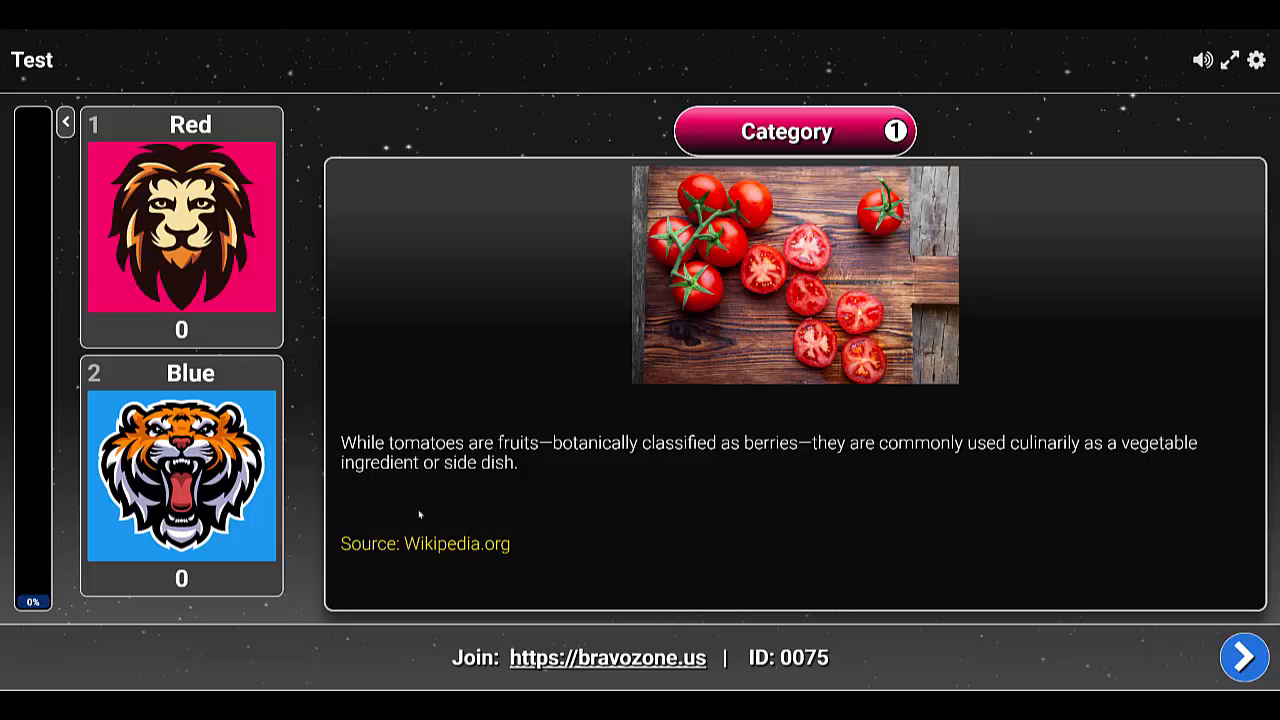
{"action": "mouse_move", "coordinate": [444, 584]}
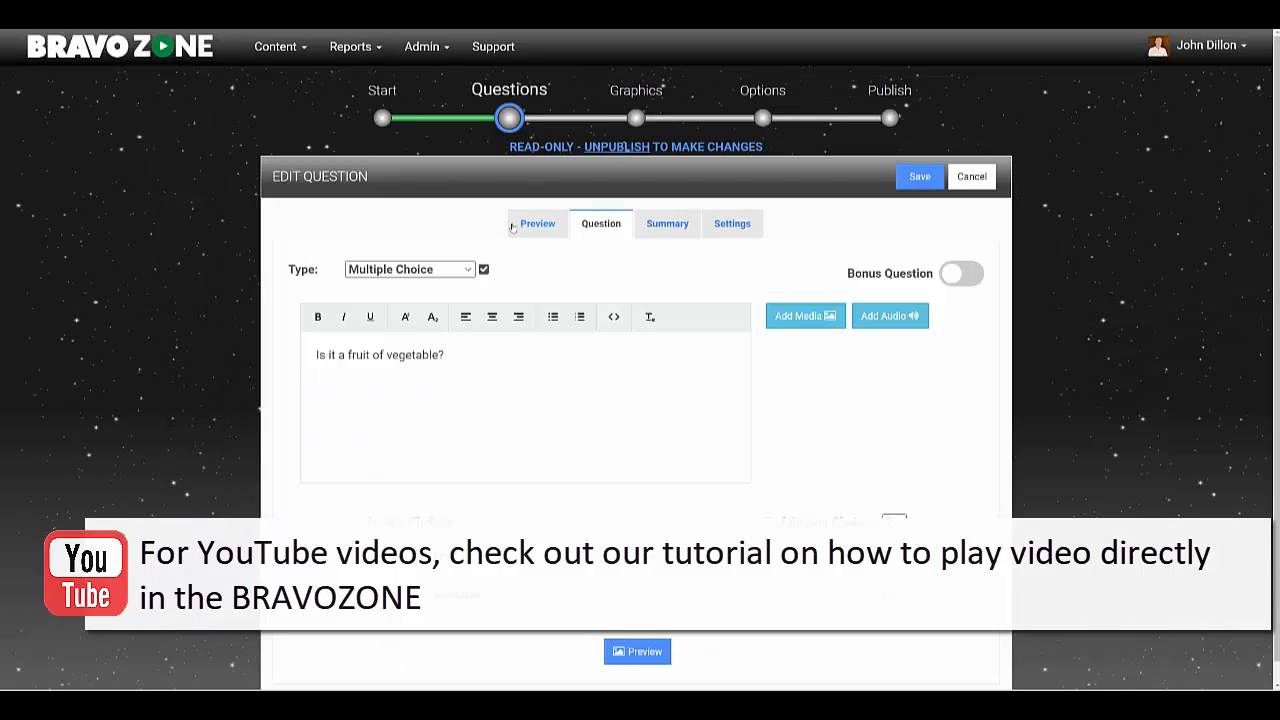
View the Preview slide content with the tomato paragraph and gold Wikipedia source line
{"action": "left_click", "coordinate": [536, 224]}
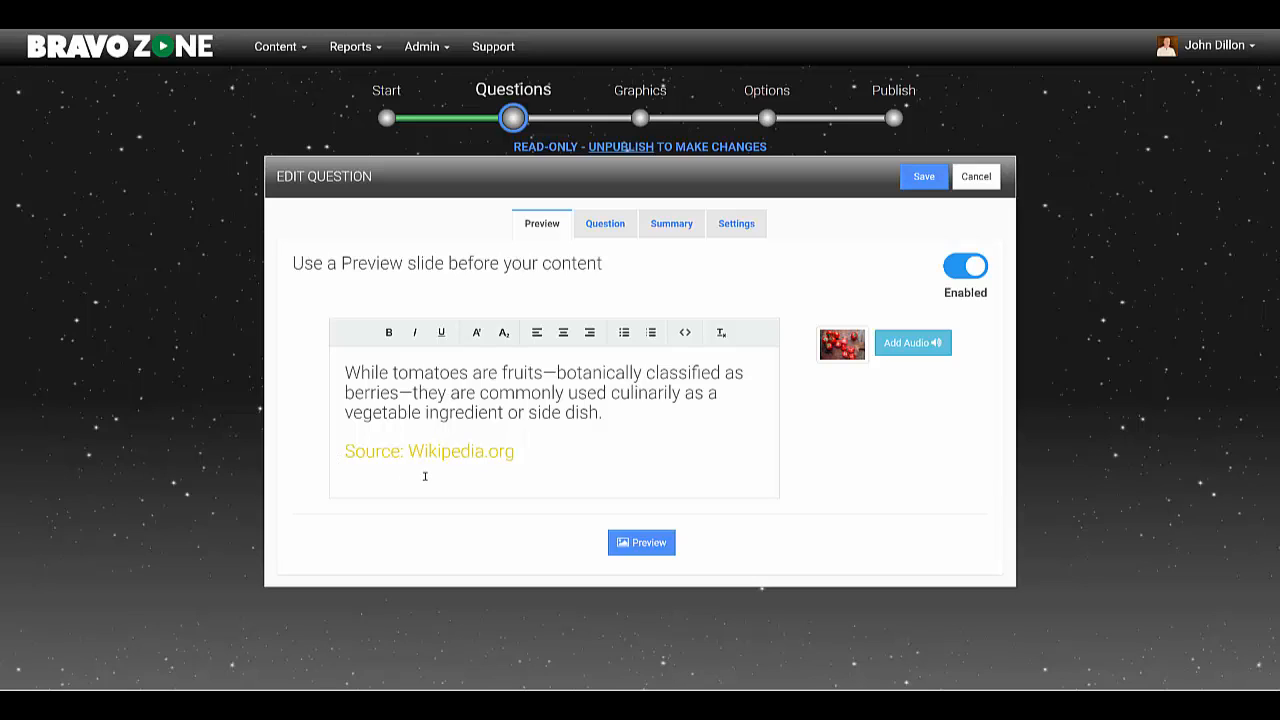
{"action": "mouse_move", "coordinate": [662, 454]}
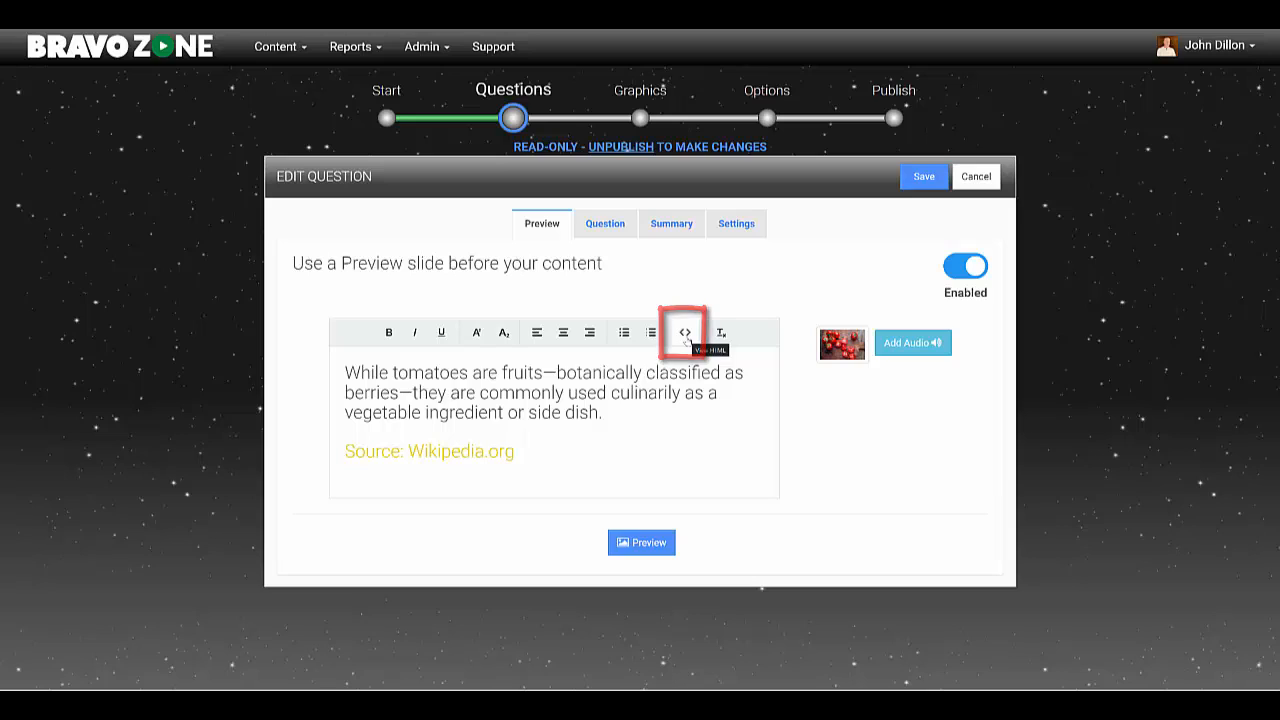
{"action": "mouse_move", "coordinate": [684, 332]}
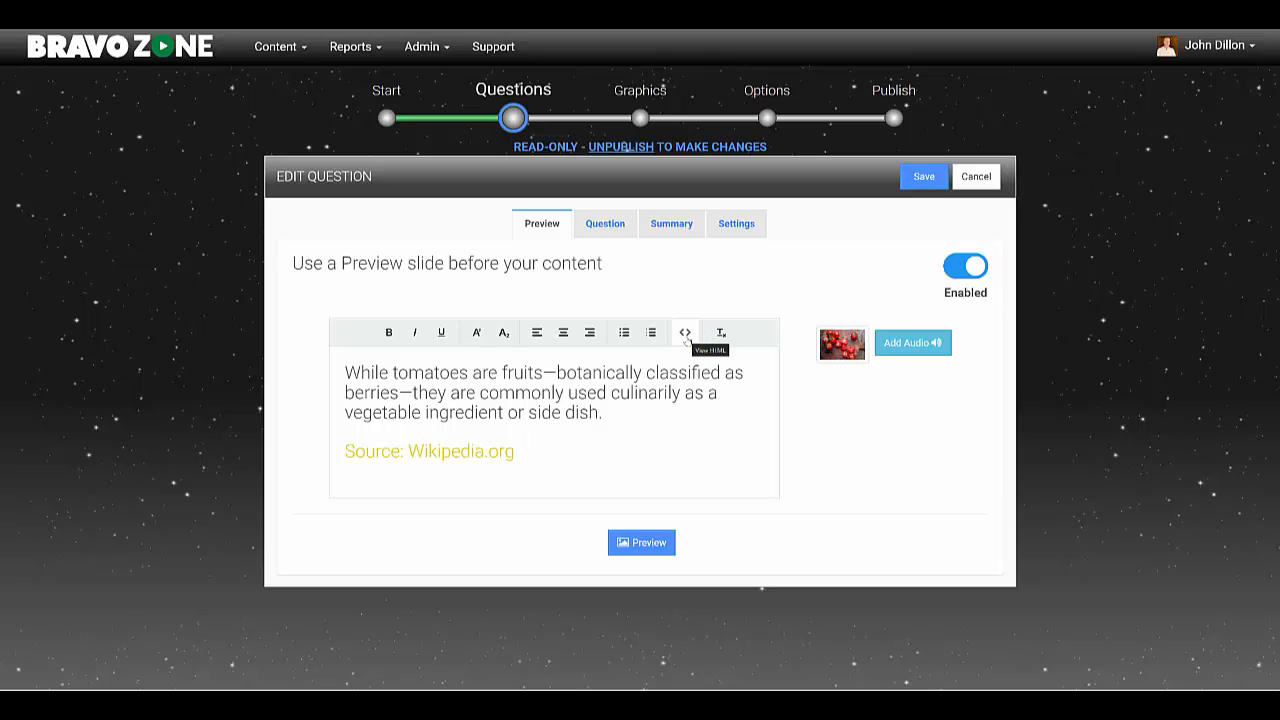
Show the slide text as HTML code (h3 paragraph, gold Wikipedia link) and check it in the slide preview
{"action": "left_click", "coordinate": [684, 332]}
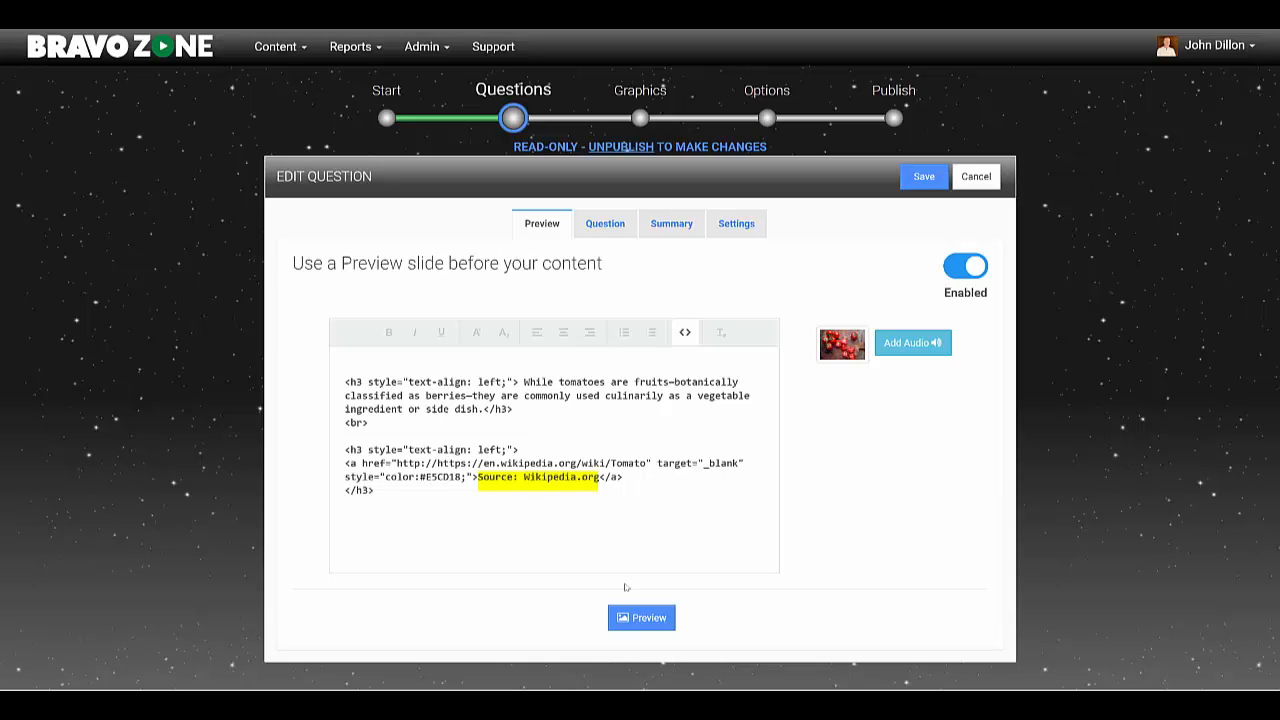
{"action": "left_click", "coordinate": [640, 616]}
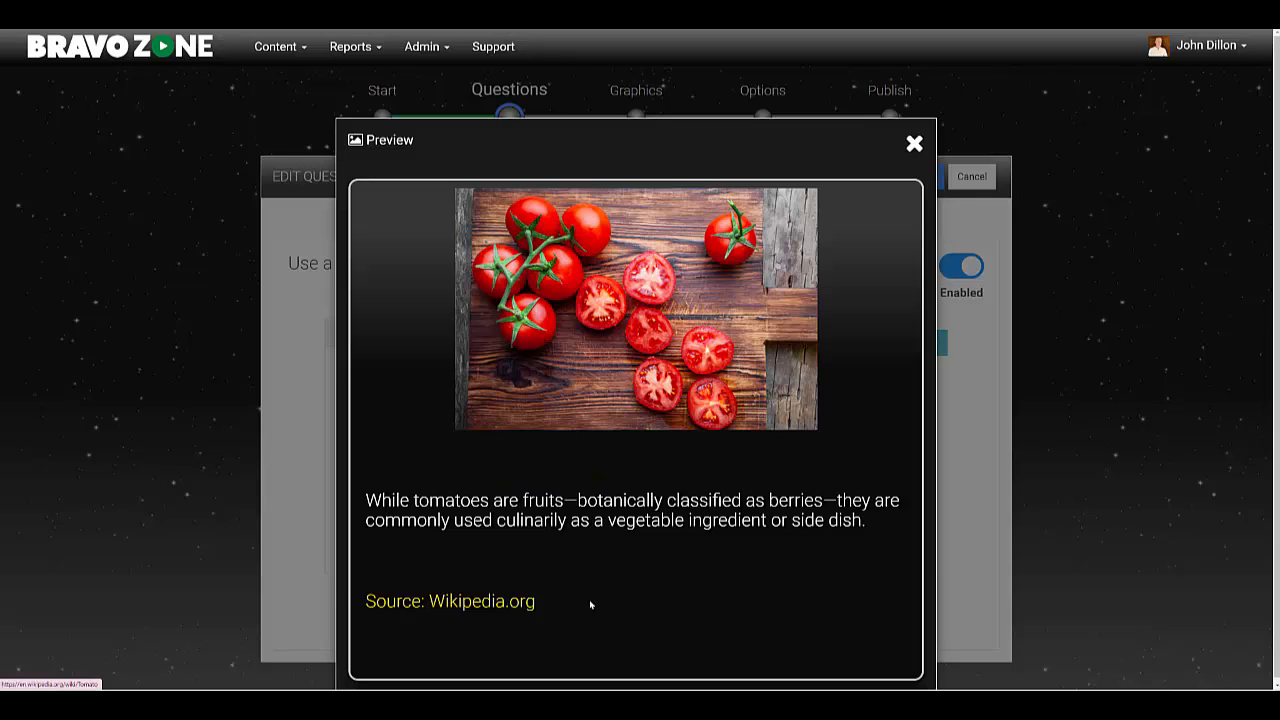
{"action": "left_click", "coordinate": [914, 144]}
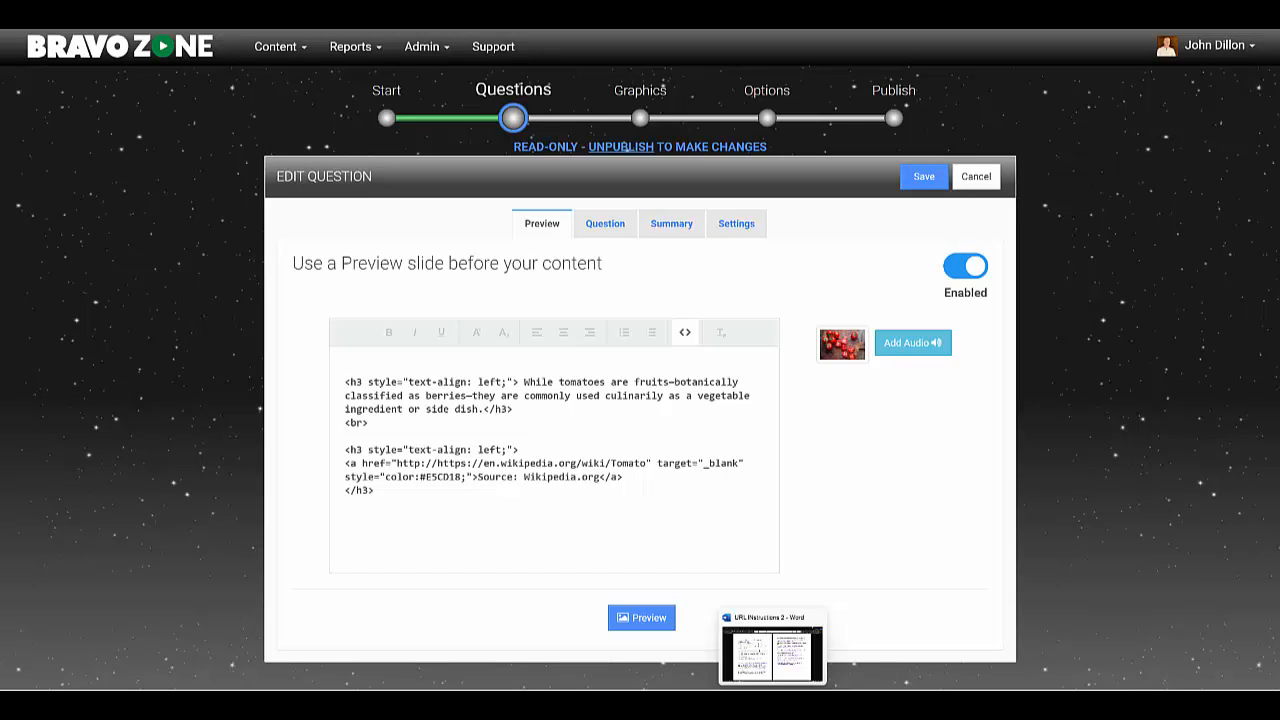
Switch to the Word template document and locate the URL-link, paragraph-plus-link and two-paragraph code examples
{"action": "left_click", "coordinate": [772, 644]}
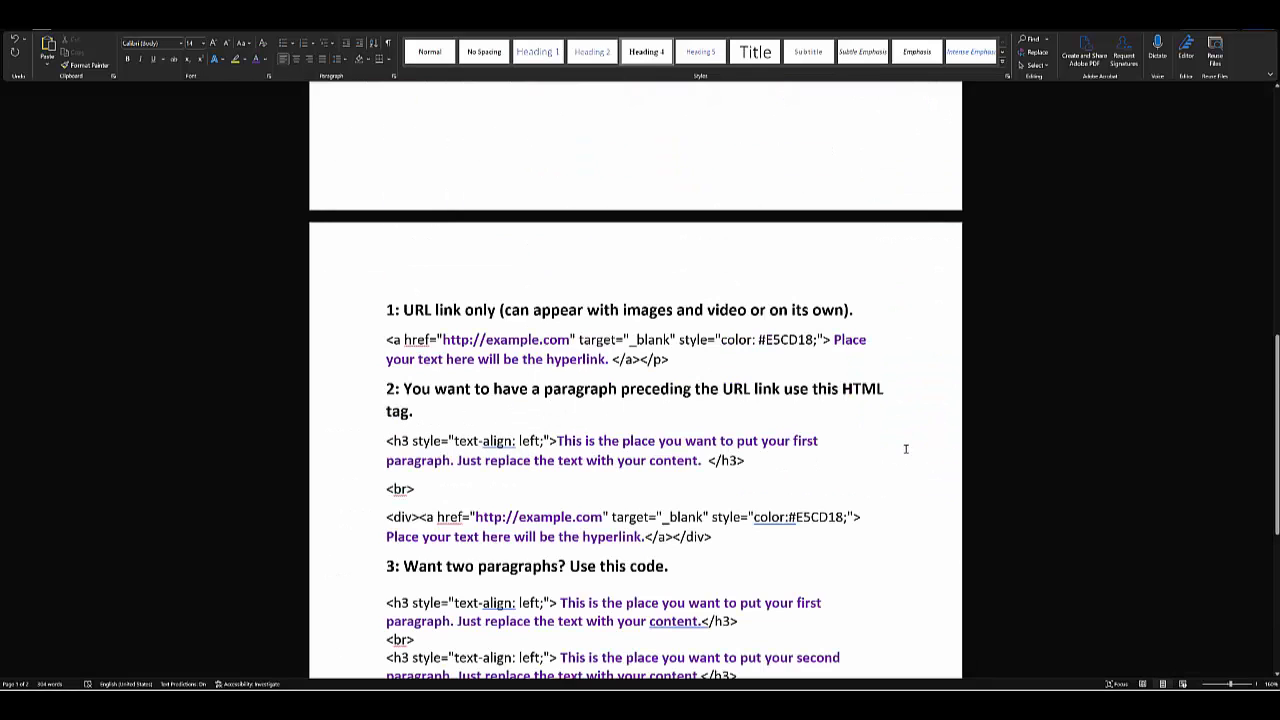
{"action": "scroll", "scroll_direction": "down", "scroll_amount": 3}
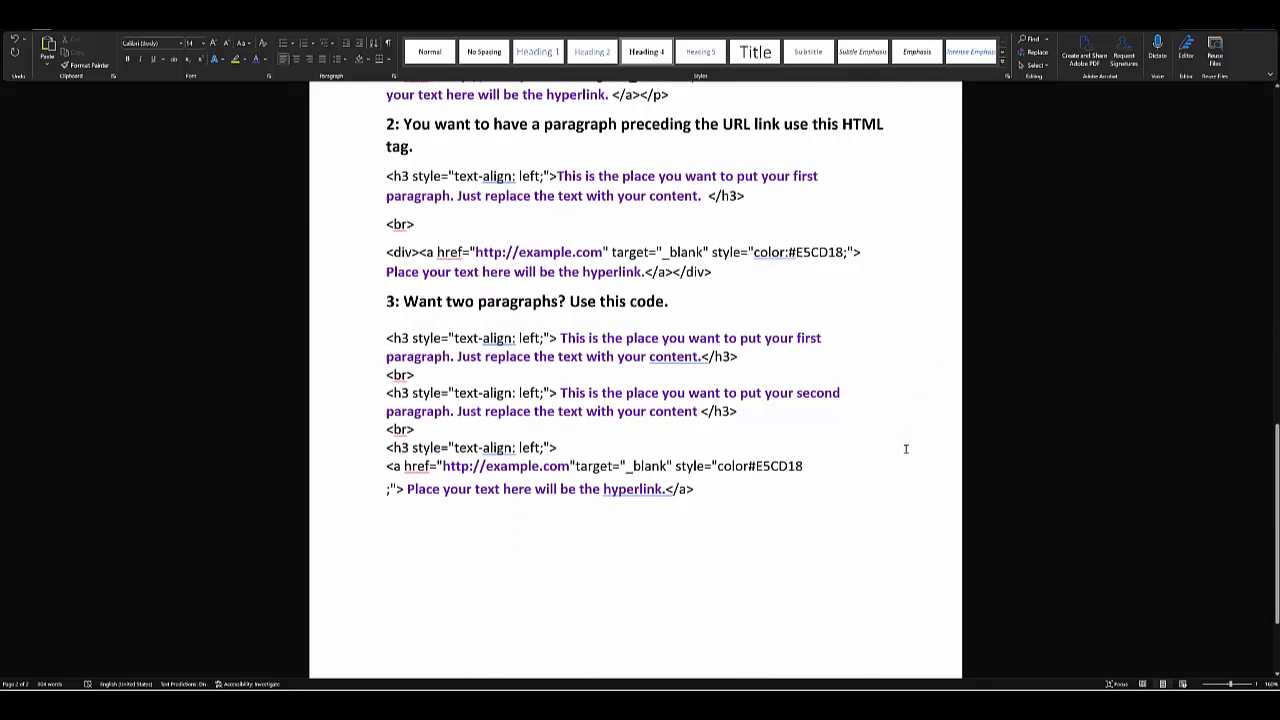
{"action": "scroll", "scroll_direction": "up", "scroll_amount": 3}
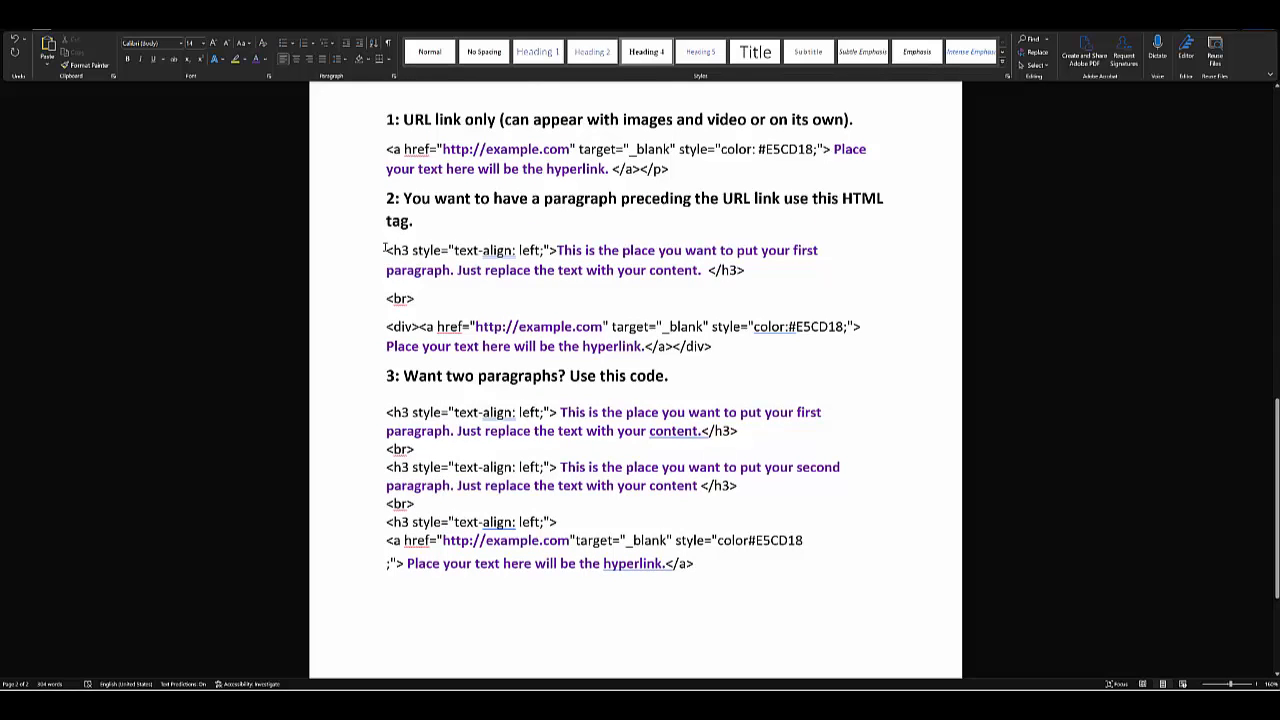
{"action": "left_click_drag", "start_coordinate": [384, 250], "coordinate": [712, 346]}
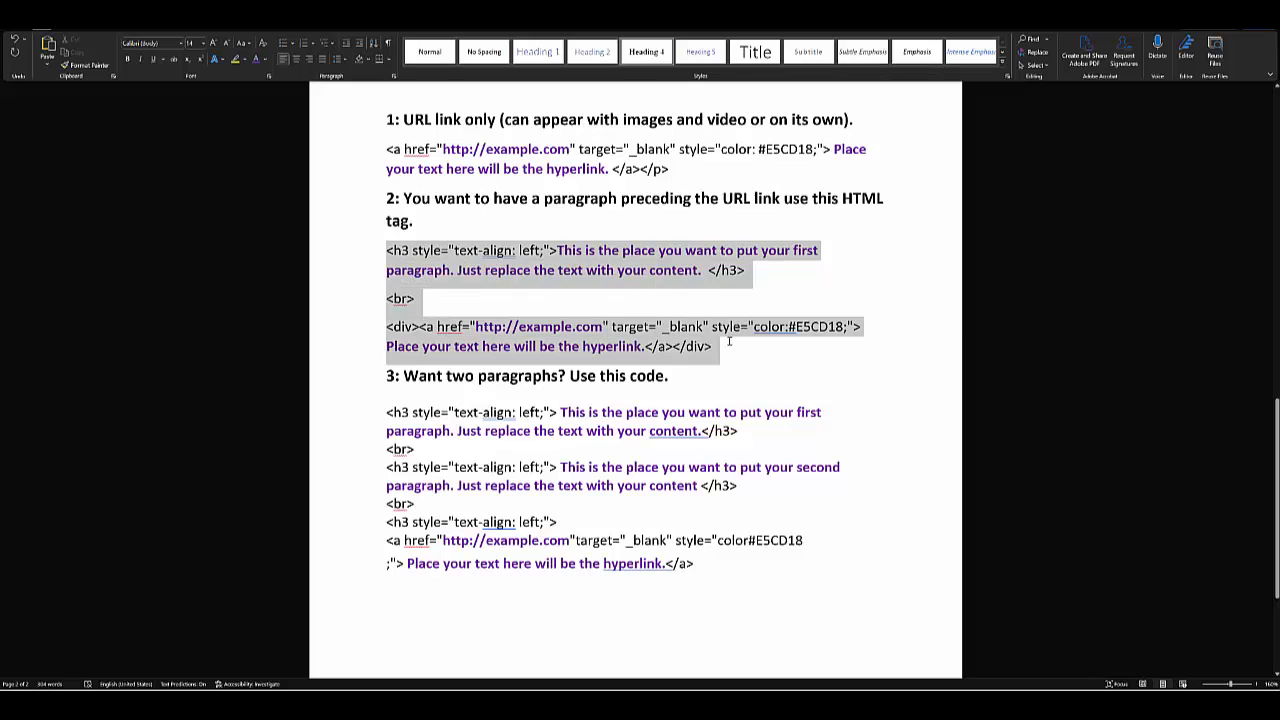
{"action": "mouse_move", "coordinate": [842, 384]}
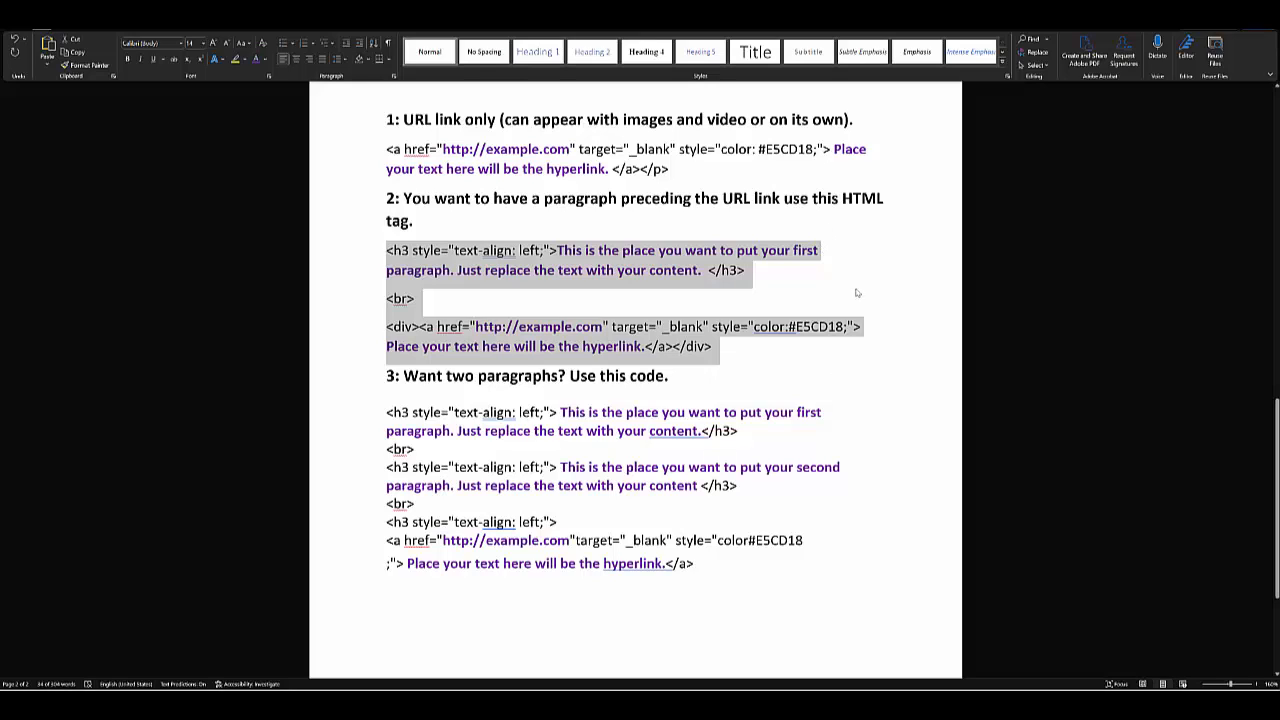
{"action": "left_click", "coordinate": [552, 244]}
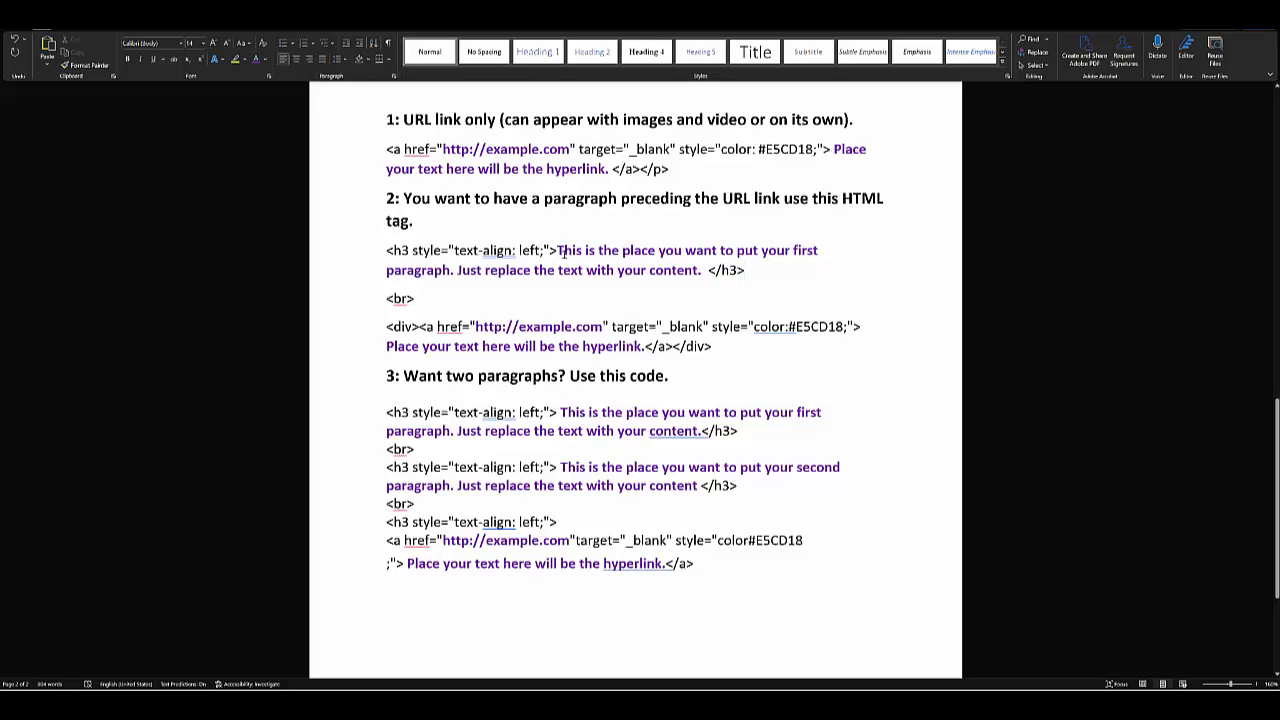
{"action": "left_click_drag", "start_coordinate": [556, 250], "coordinate": [700, 270]}
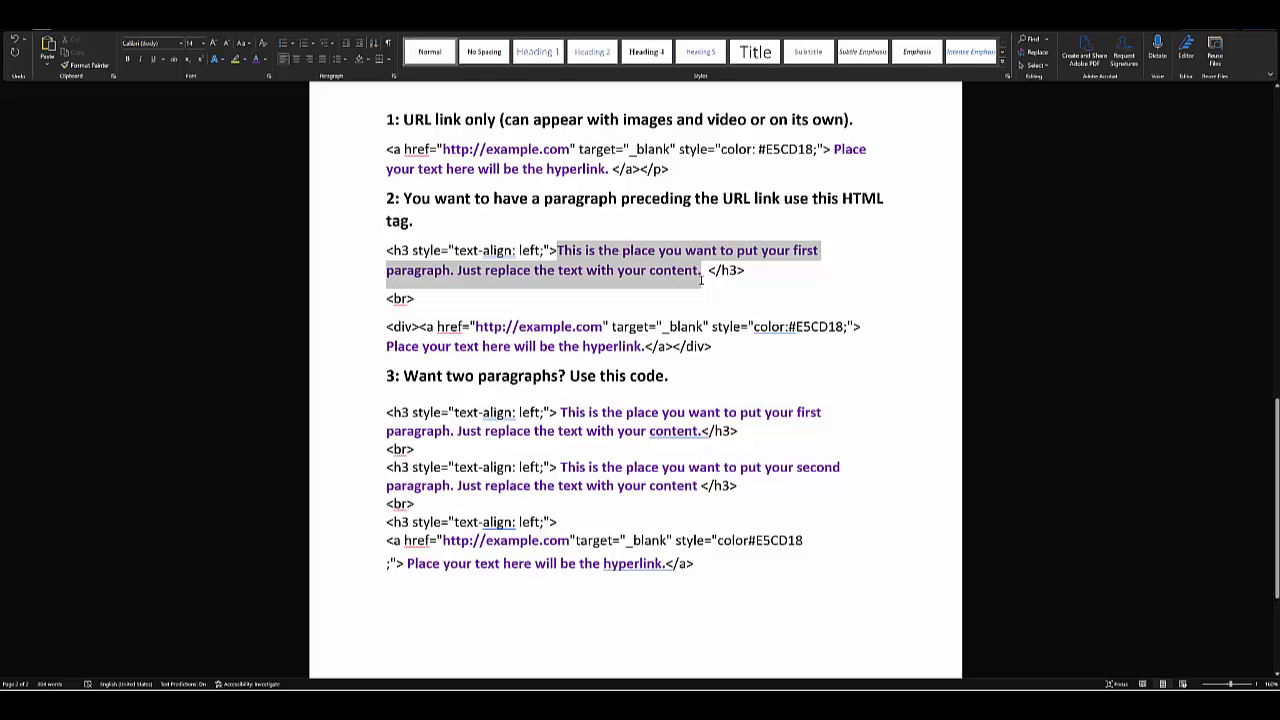
{"action": "left_click", "coordinate": [822, 316]}
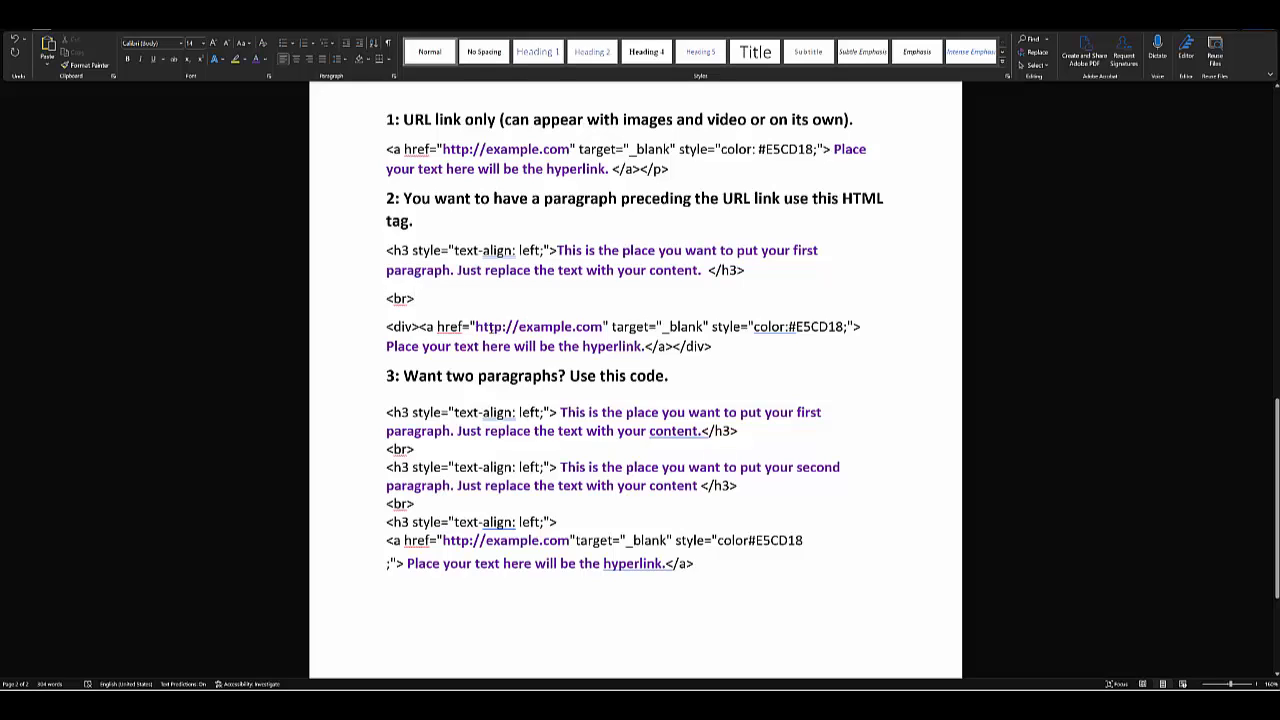
{"action": "mouse_move", "coordinate": [648, 326]}
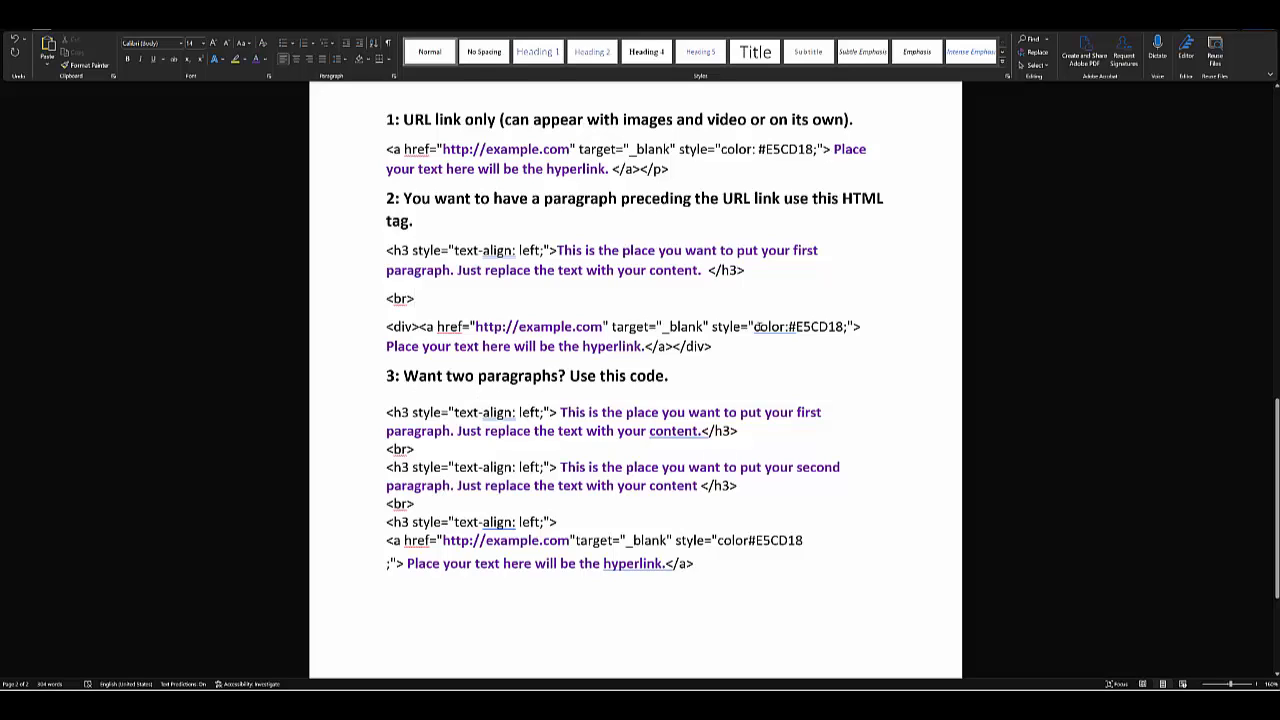
{"action": "mouse_move", "coordinate": [842, 246]}
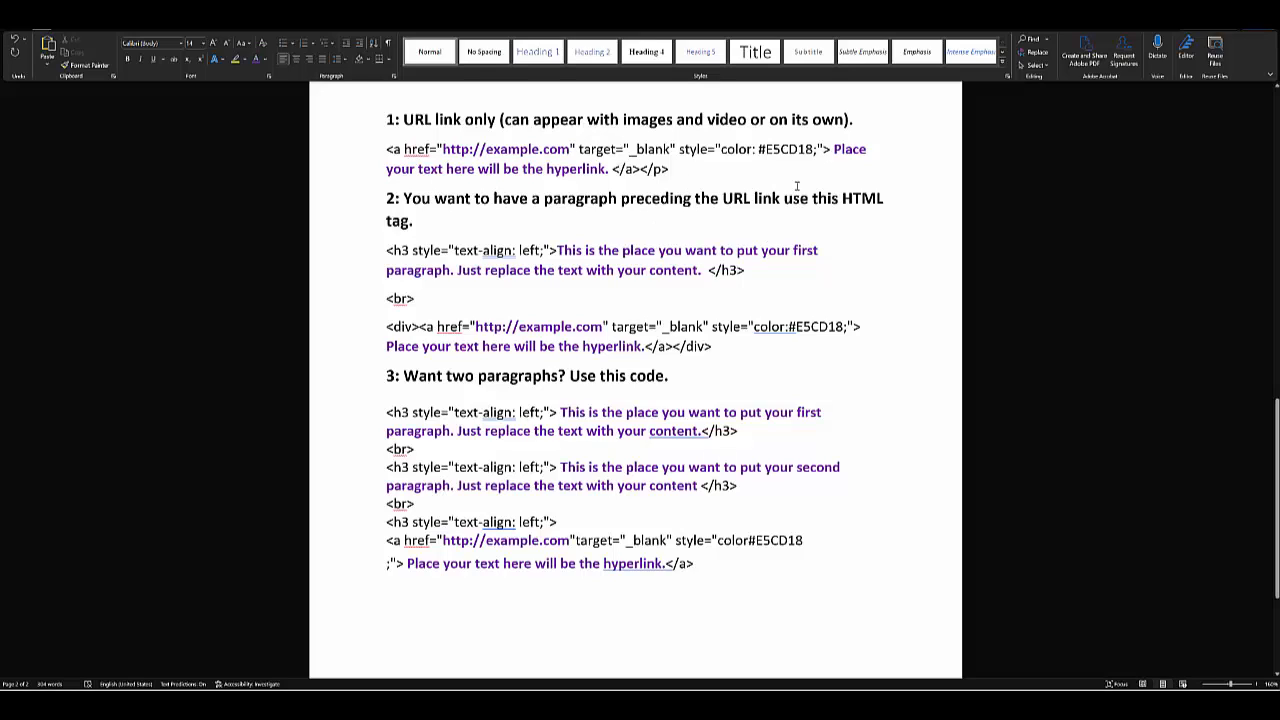
{"action": "mouse_move", "coordinate": [948, 288]}
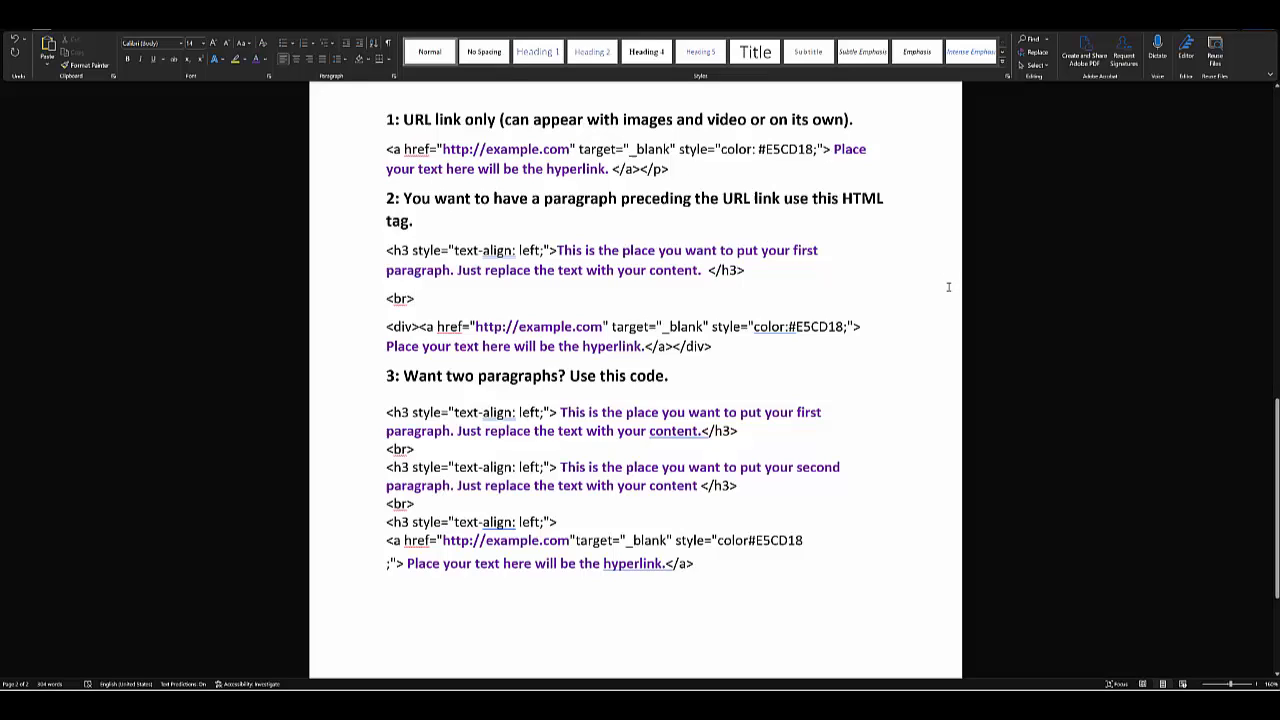